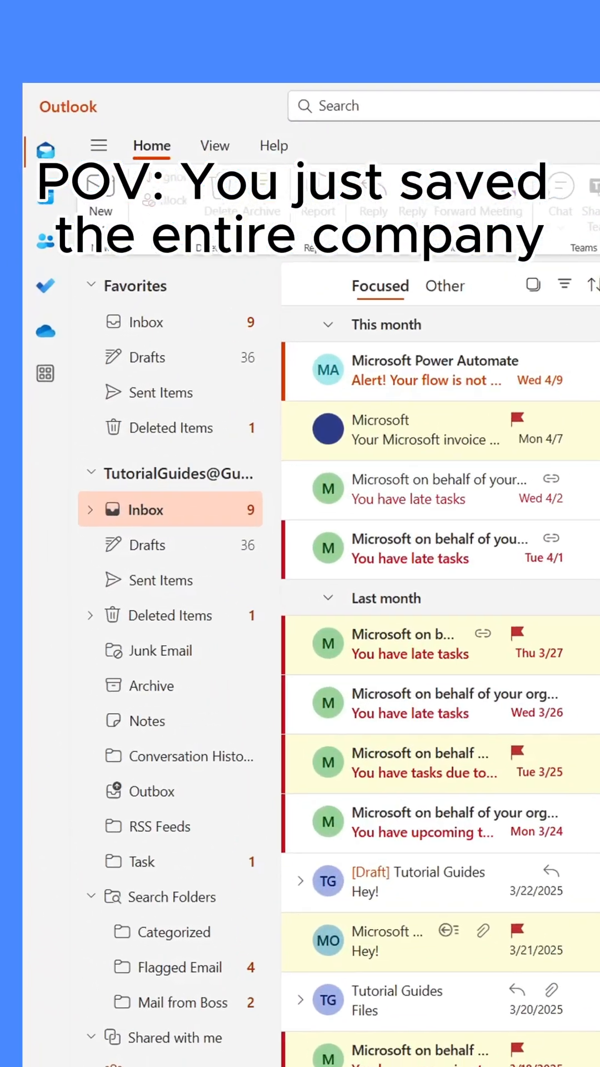
# Step: Compose the Hey email to both recipients with body "We'll send you the documents." and send it
pyautogui.click(112, 166)
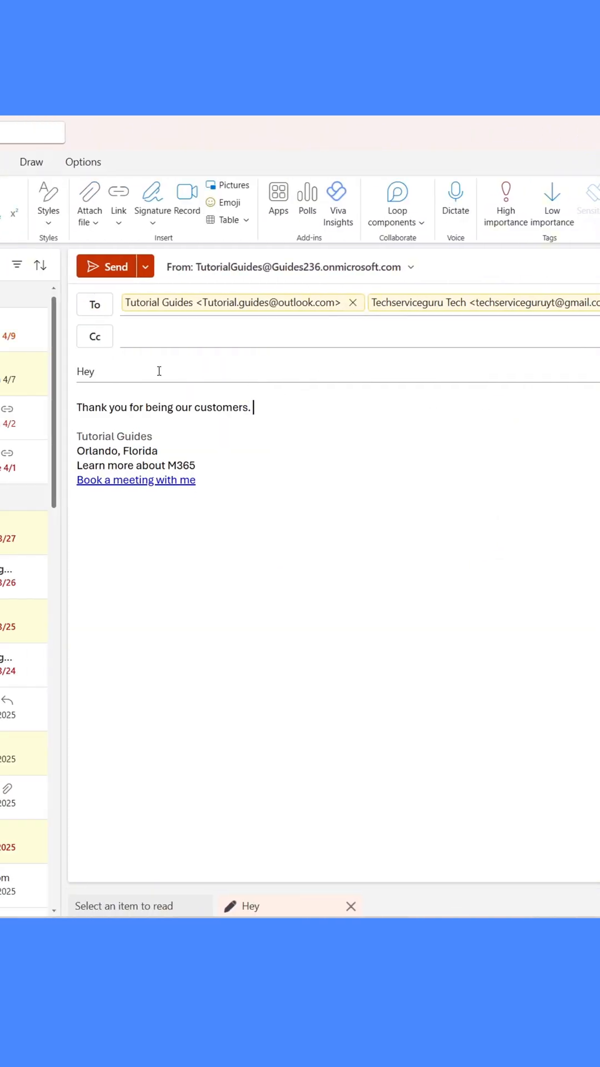
pyautogui.write("We'll send you the documents.")
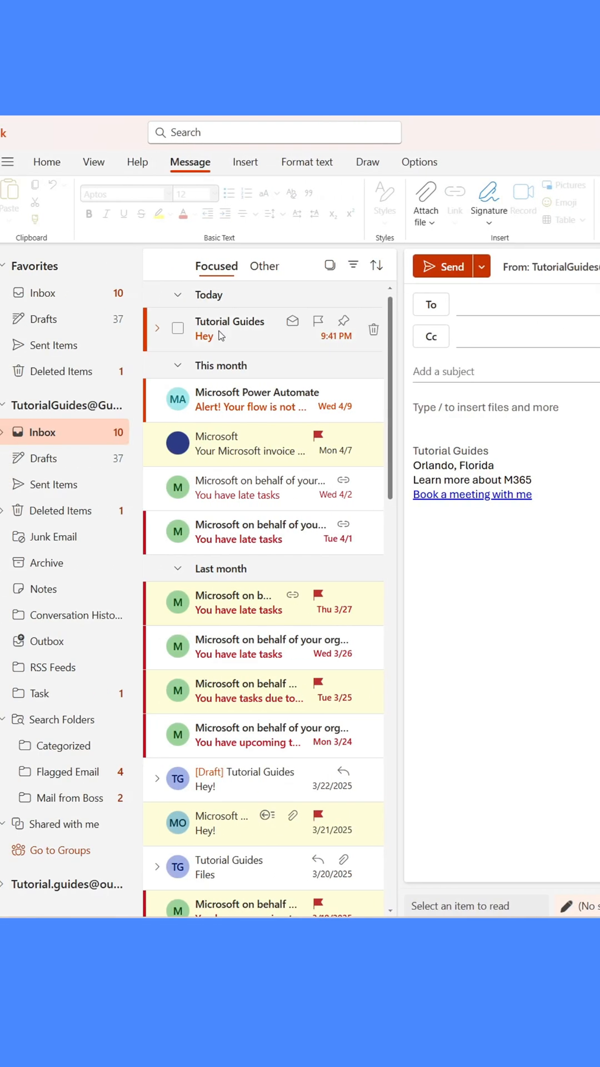
# Step: Put both recipients in Bcc of the new message and give it the subject Hey
pyautogui.click(230, 329)
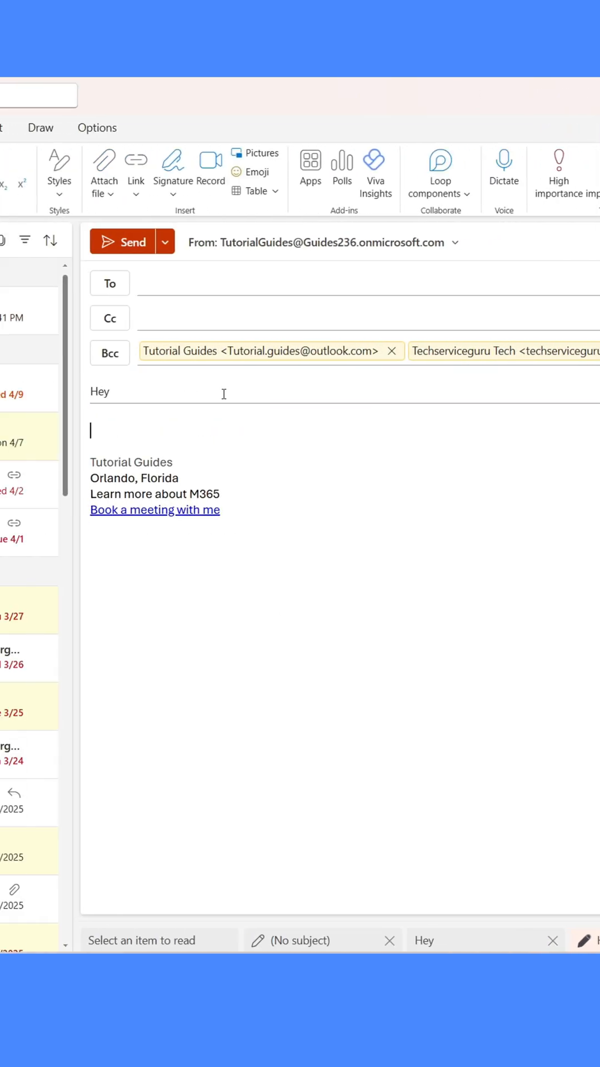
# Step: Write "Here's some information that I'm only sending to you, no one else." and send the Bcc message
pyautogui.write("Here's some information that Im onl")
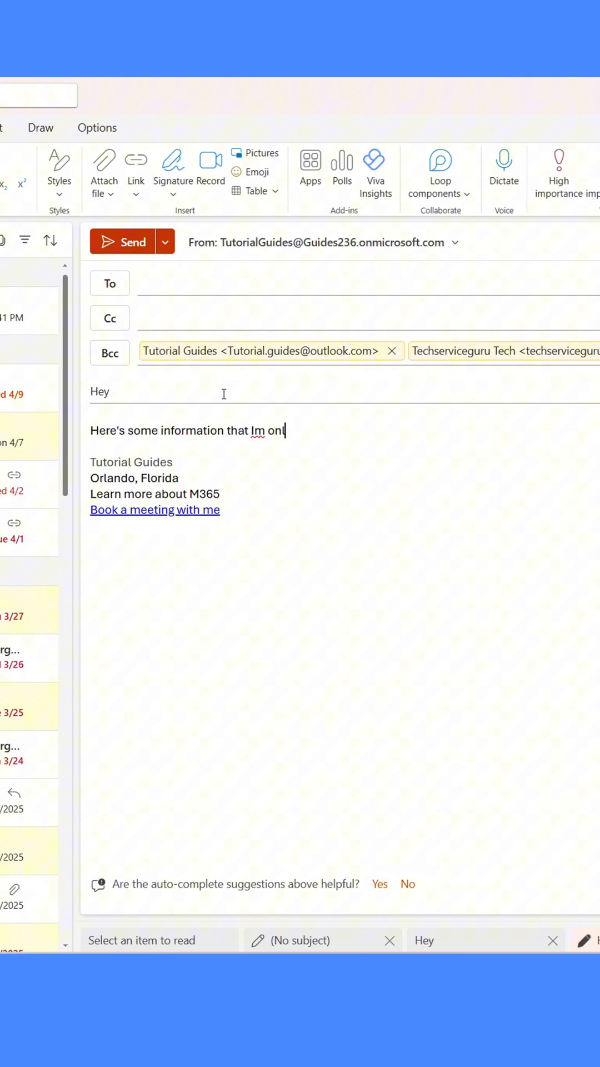
pyautogui.write('y sending to you, no one else.')
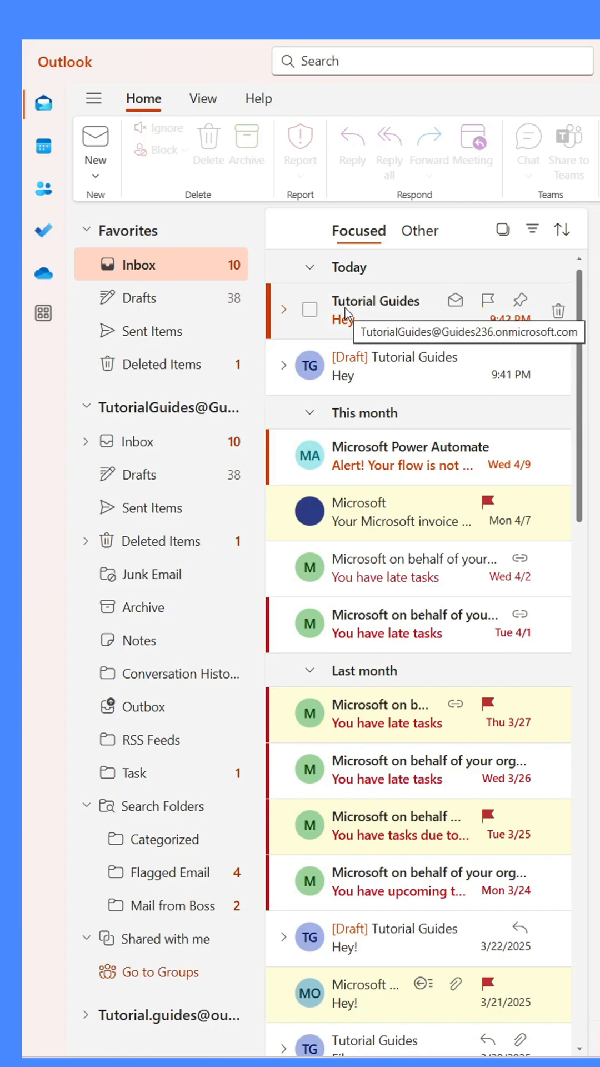
# Step: Reply to the received Hey message so only the sender, Tutorial Guides, is addressed
pyautogui.click(377, 301)
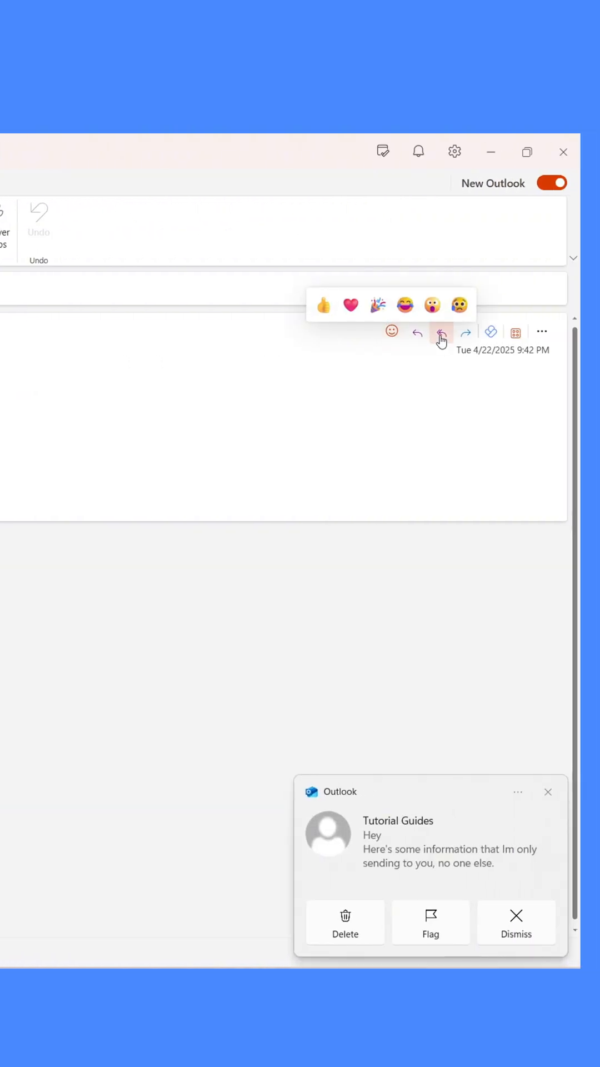
pyautogui.click(441, 332)
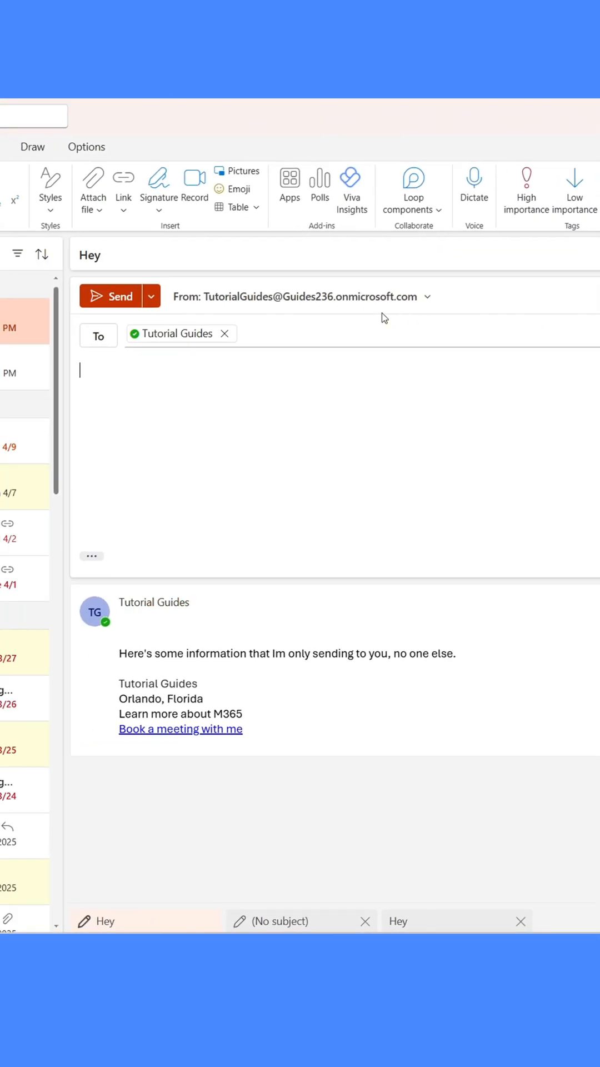
pyautogui.moveTo(398, 302)
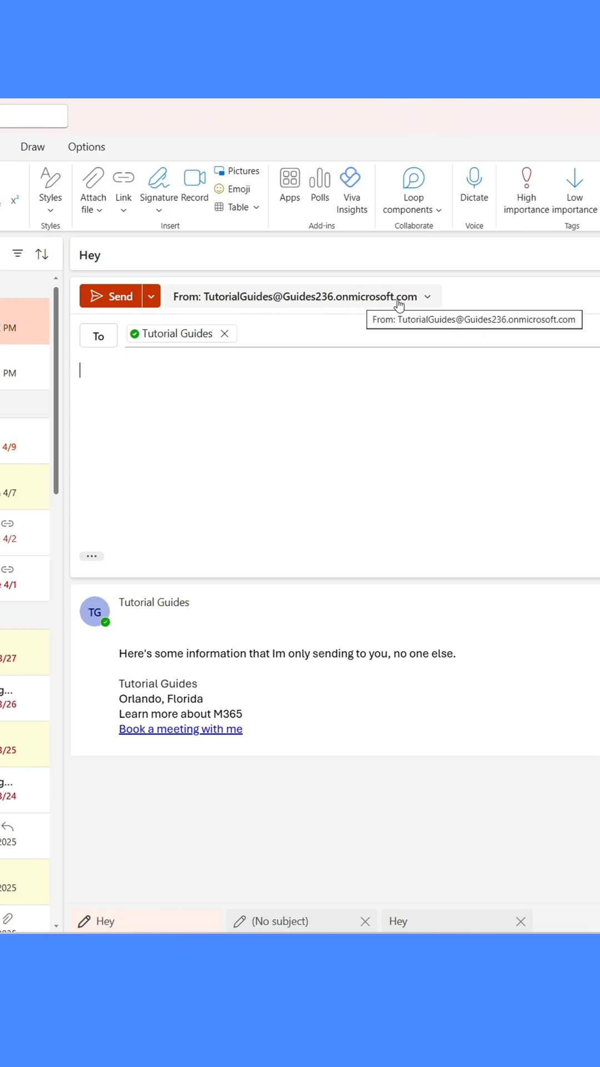